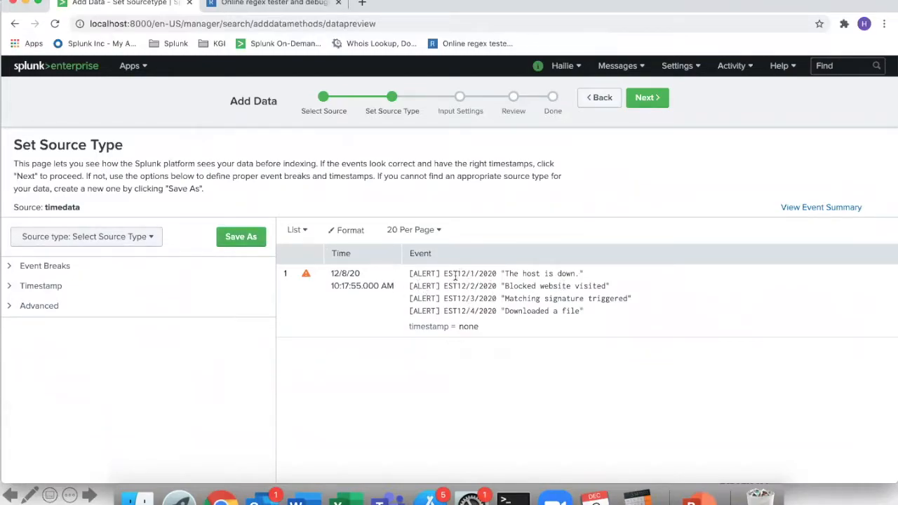
mouse_move(436, 285)
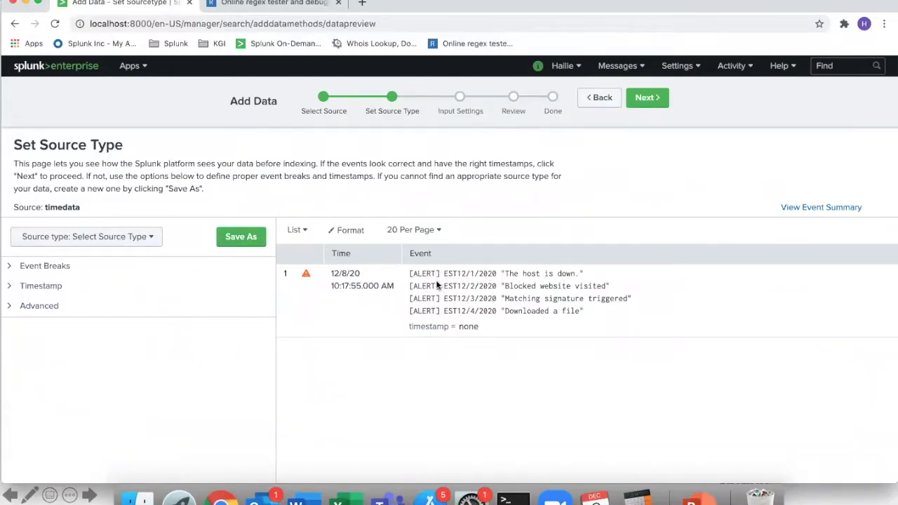
mouse_move(432, 354)
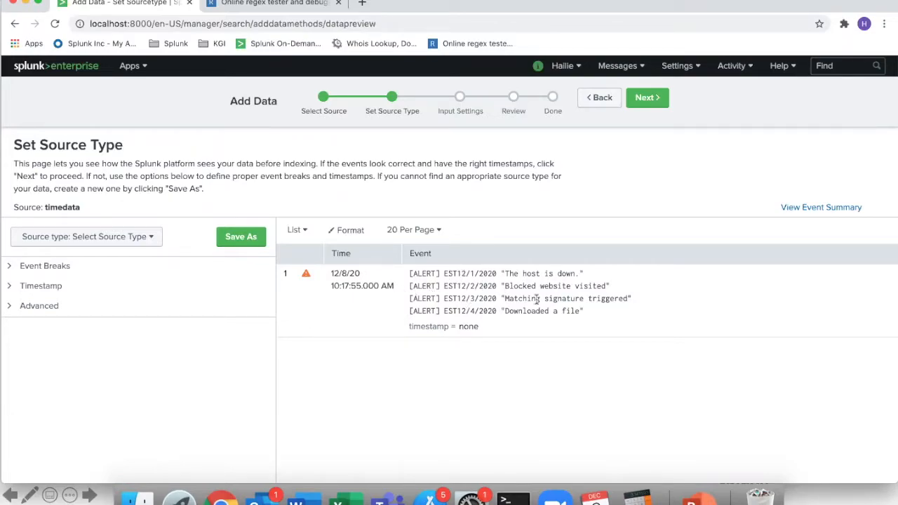
mouse_move(561, 386)
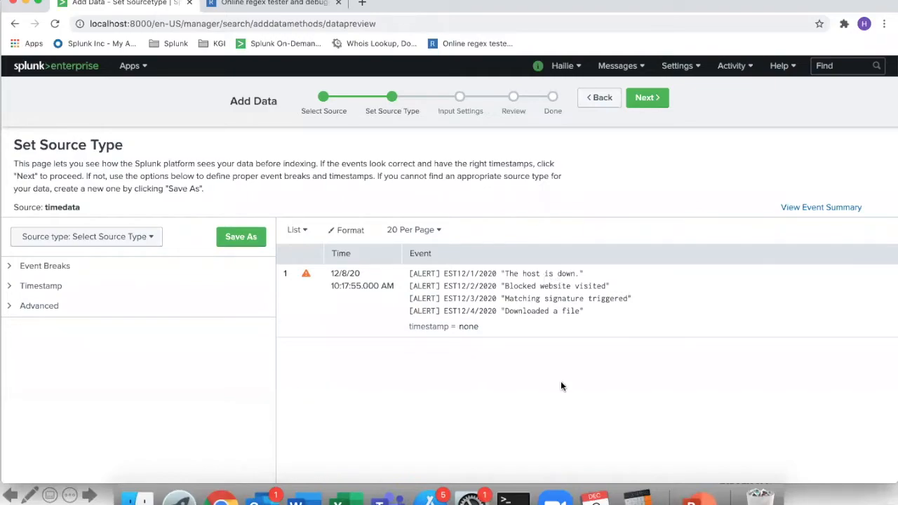
mouse_move(545, 286)
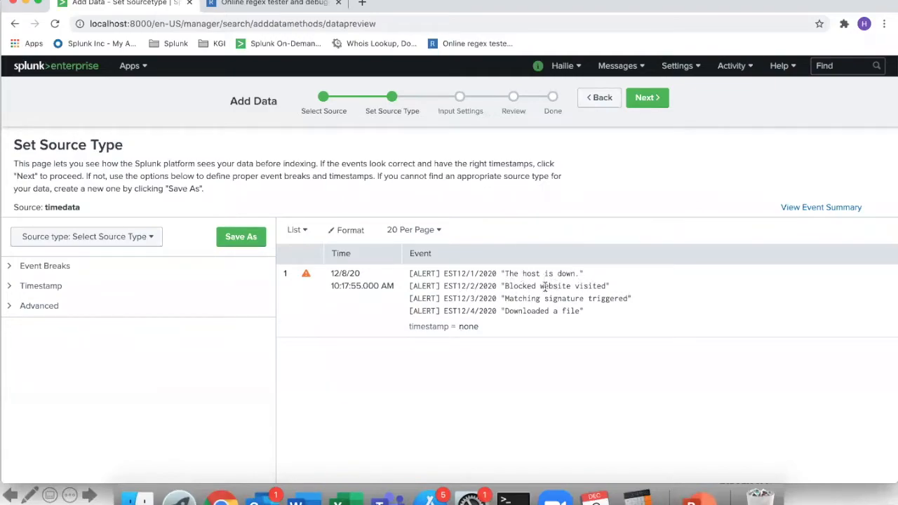
mouse_move(530, 324)
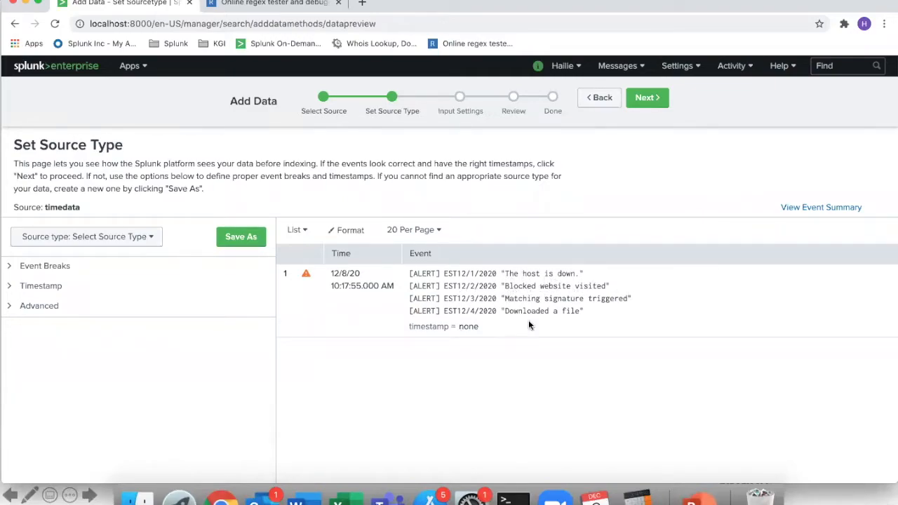
mouse_move(573, 321)
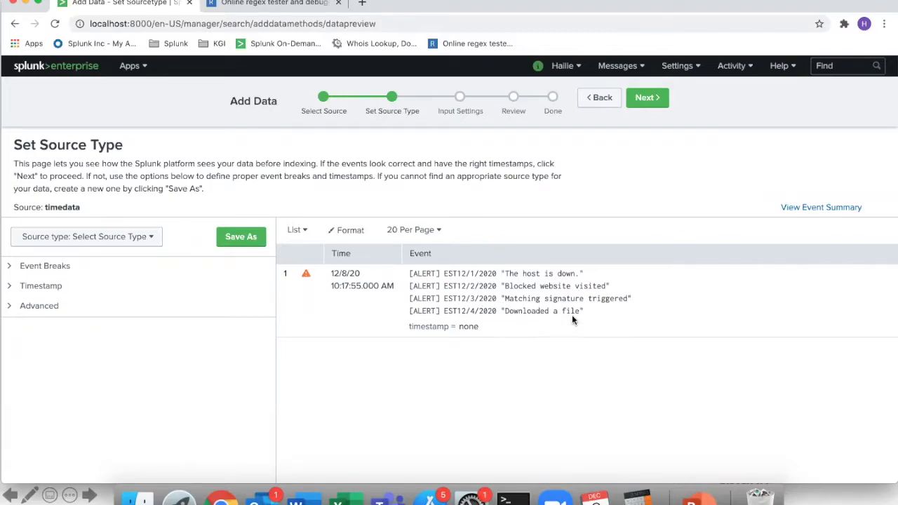
mouse_move(489, 327)
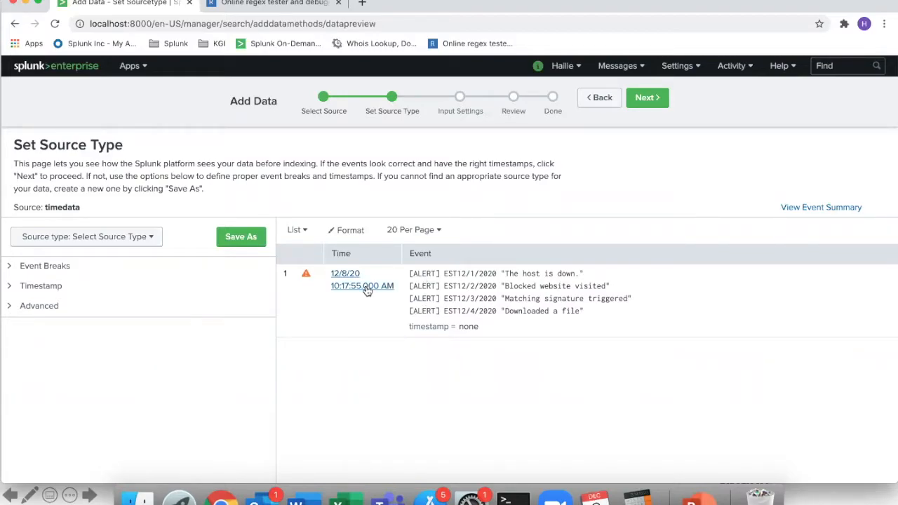
mouse_move(380, 294)
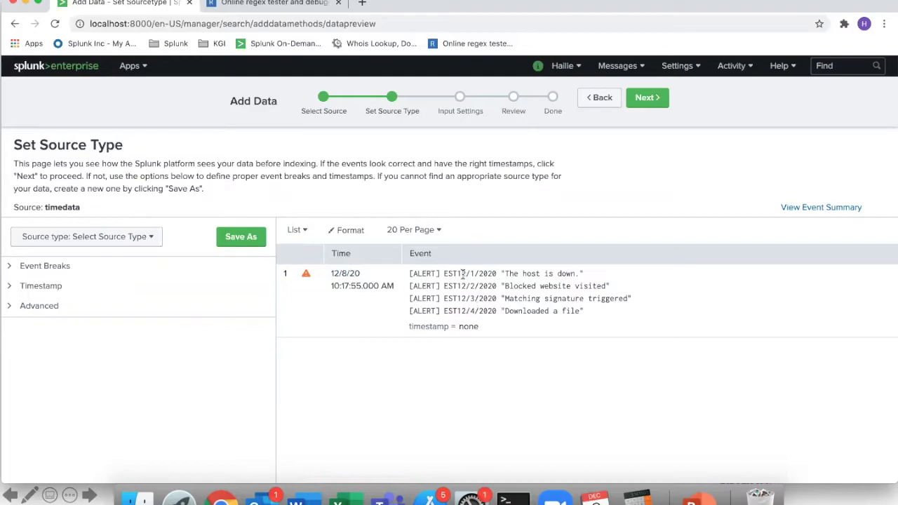
mouse_move(477, 280)
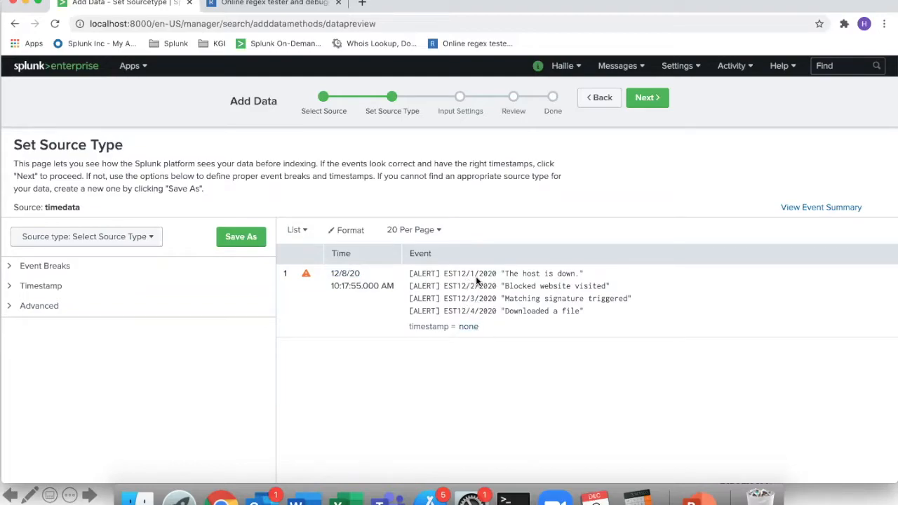
mouse_move(335, 326)
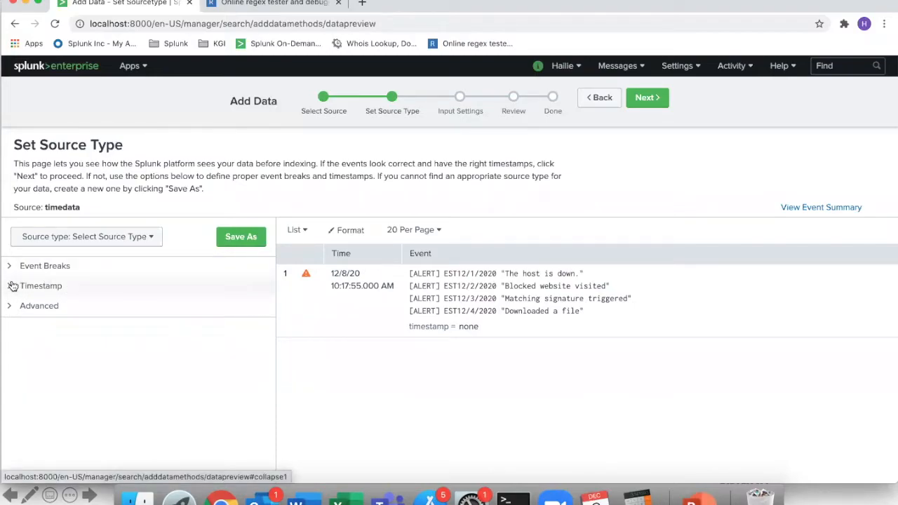
- Expand the Timestamp settings and switch extraction to Advanced, exposing time zone, format and prefix fields
click(40, 285)
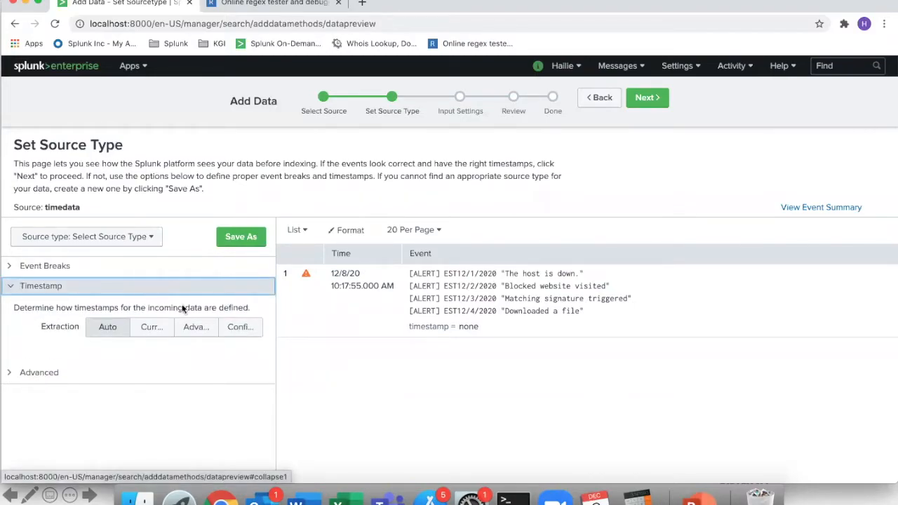
click(196, 327)
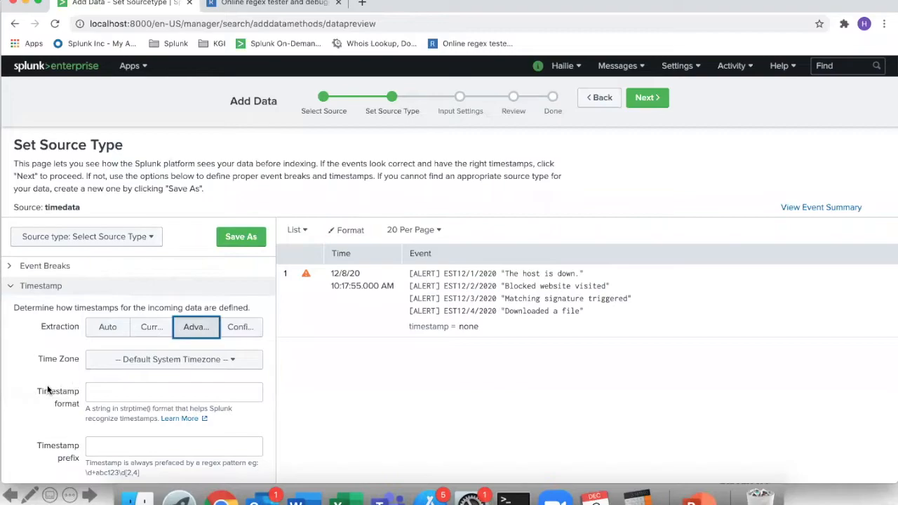
scroll(down, 3)
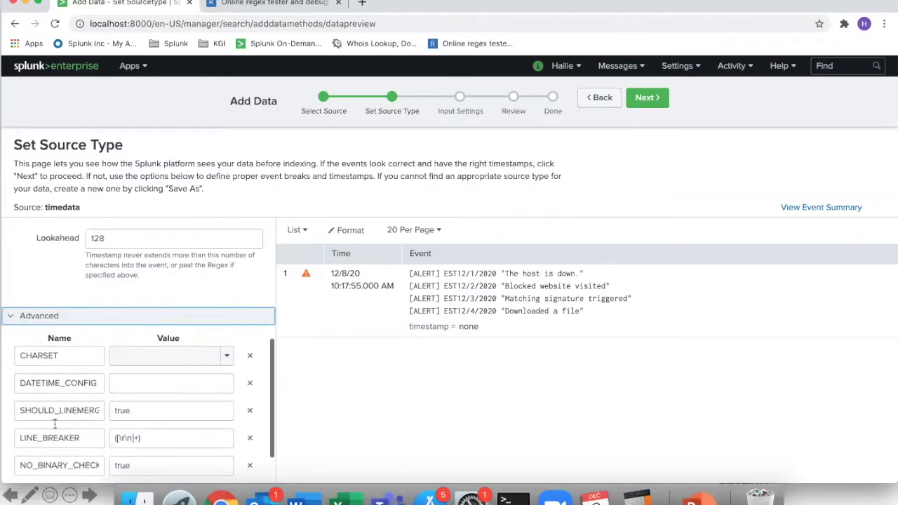
scroll(down, 3)
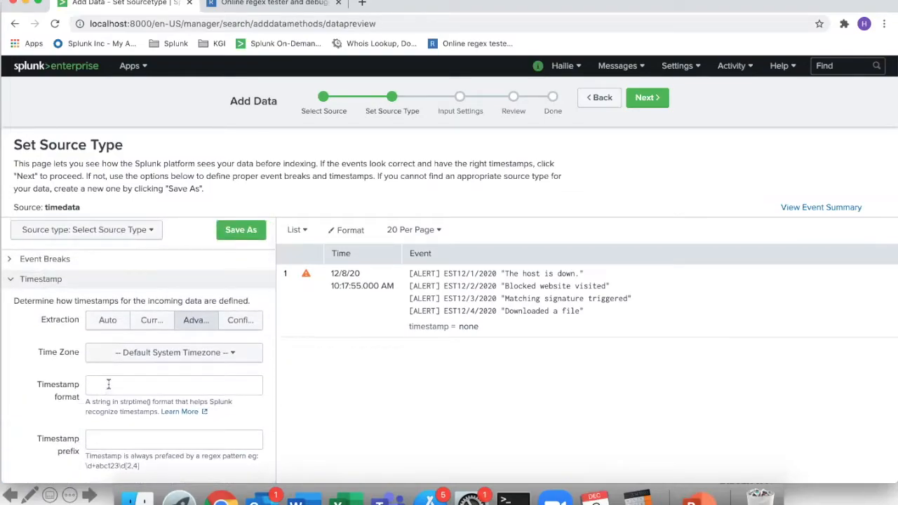
click(173, 384)
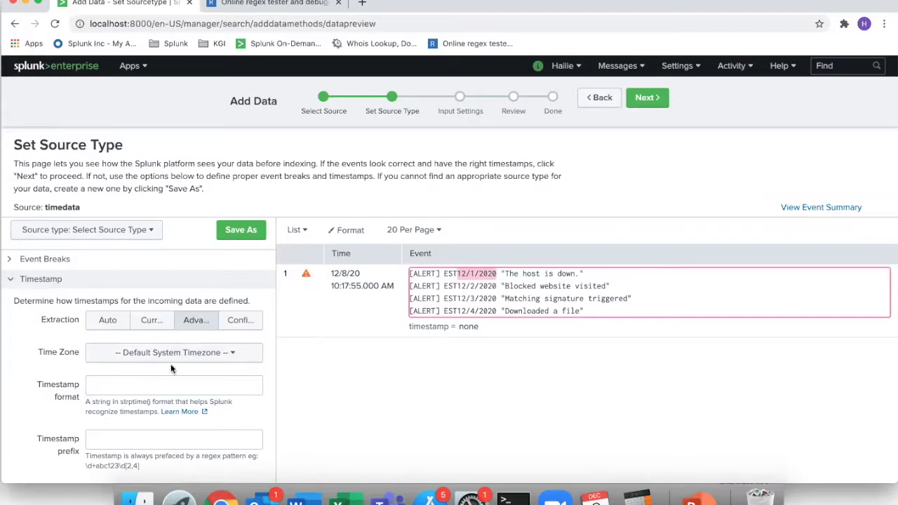
click(173, 384)
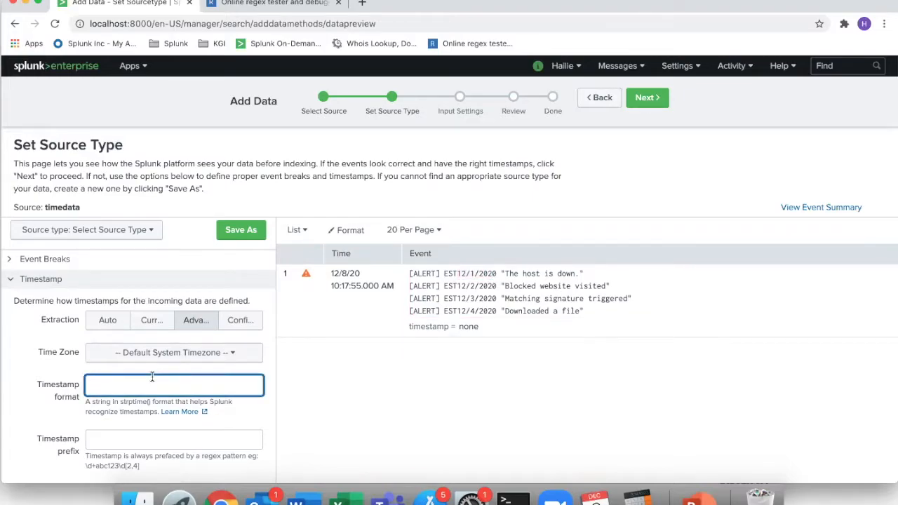
- Enter %m/%d/%Y as the timestamp format
text(%)
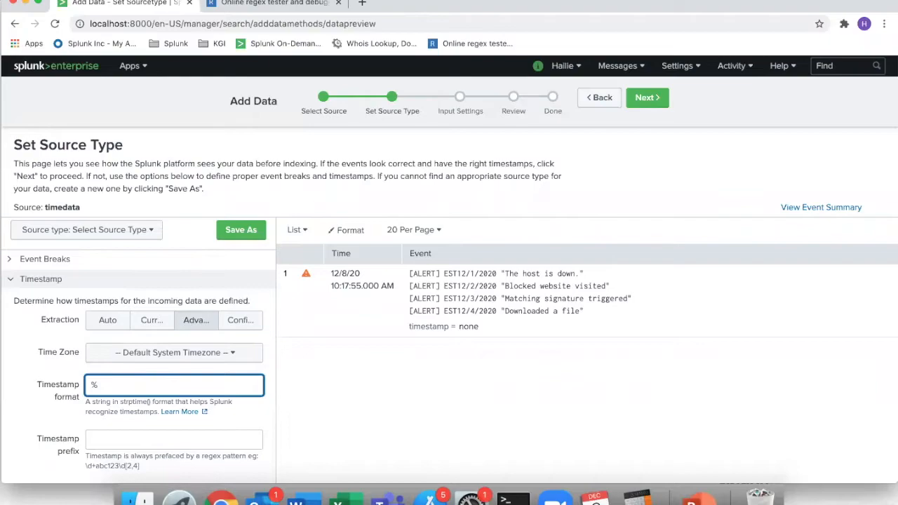
text(Y/%d)
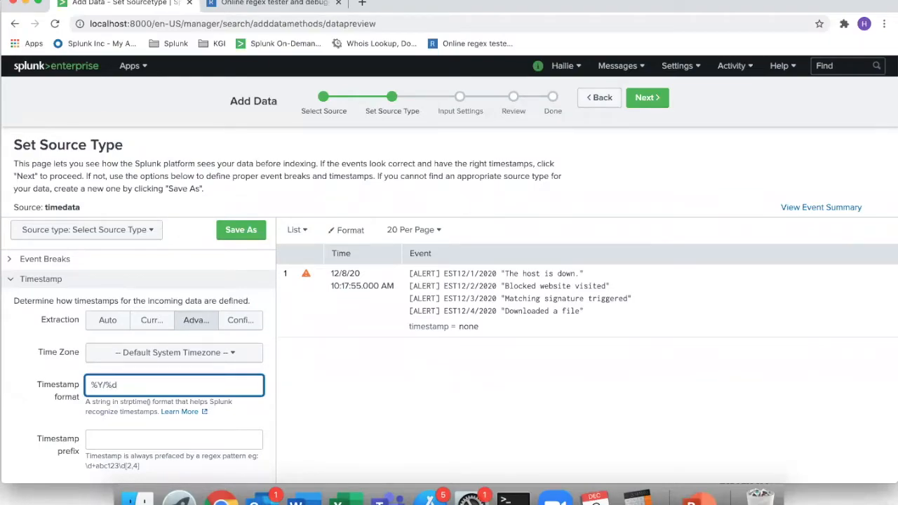
key(BackSpace)
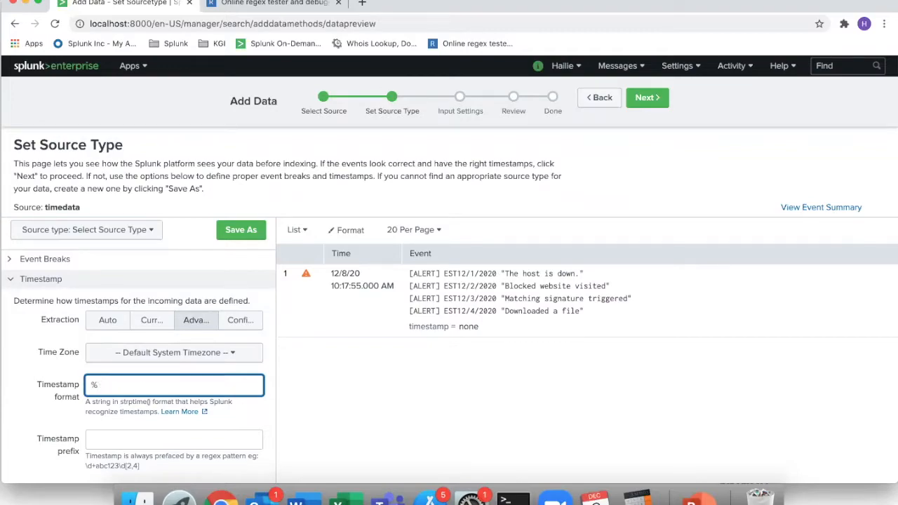
text(m/%d/%)
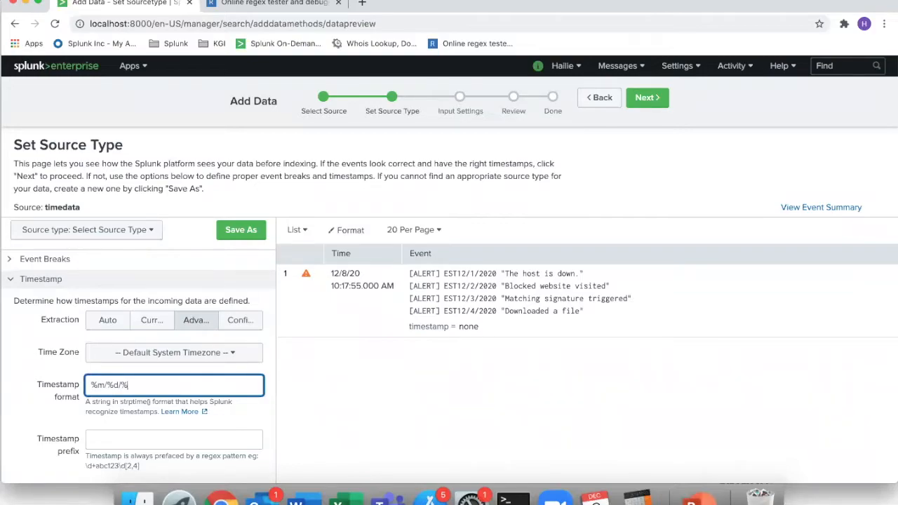
text(Y)
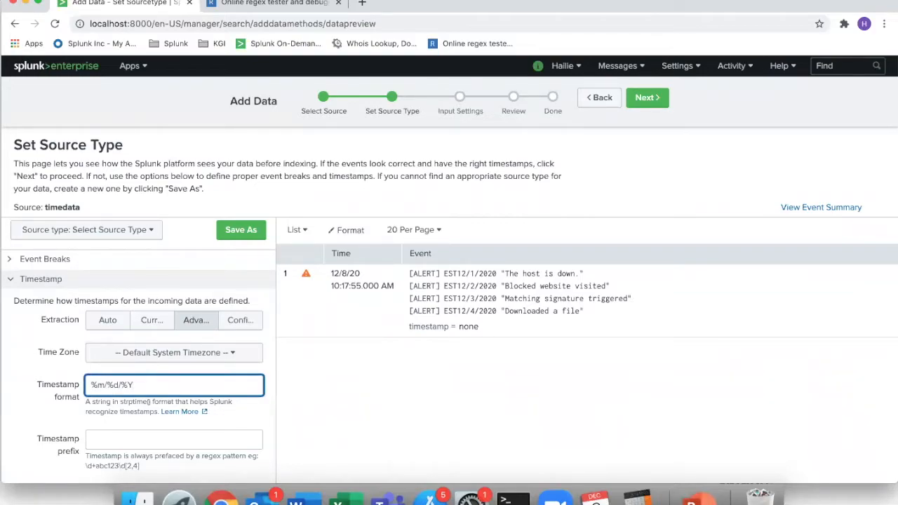
mouse_move(392, 390)
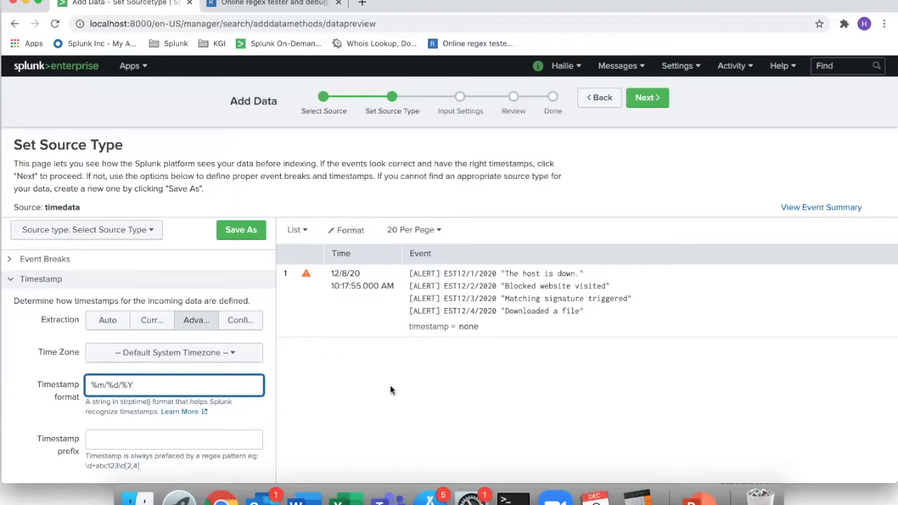
mouse_move(428, 282)
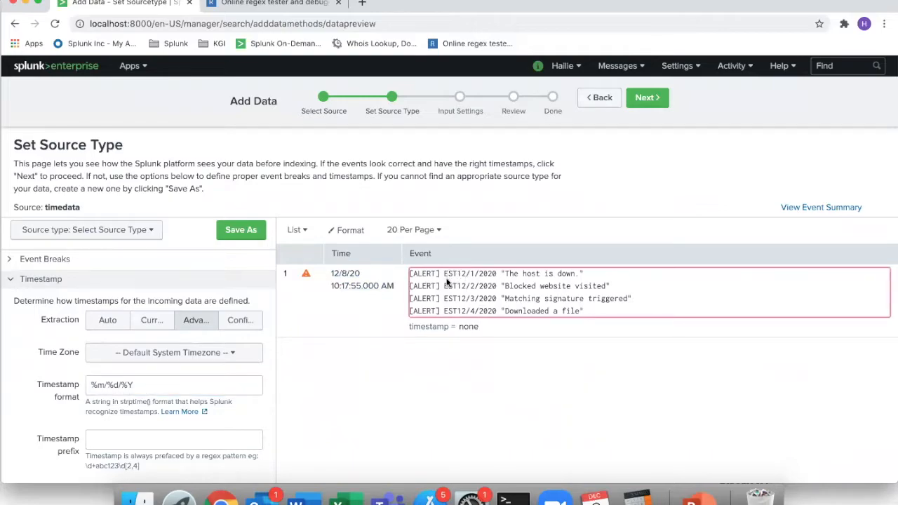
click(174, 439)
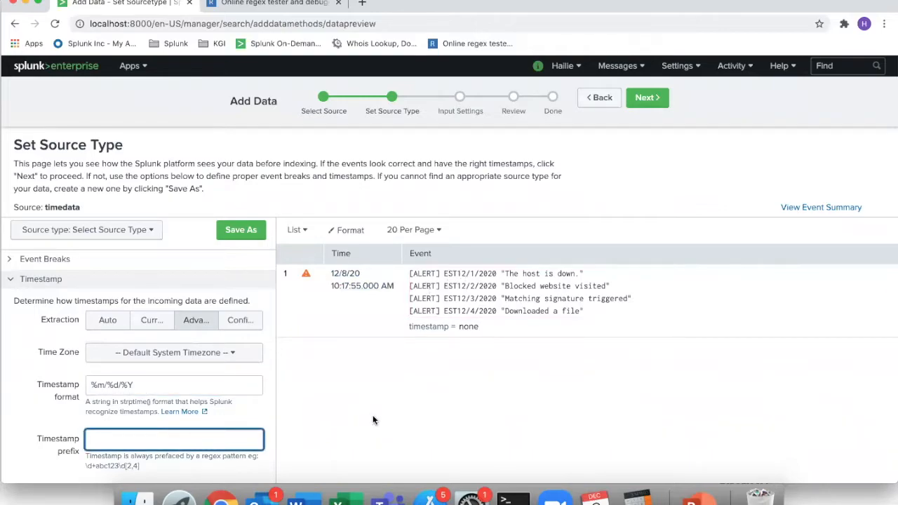
- Enter EST as the timestamp prefix, splitting the preview into four events dated 12/1/20–12/4/20
text(E)
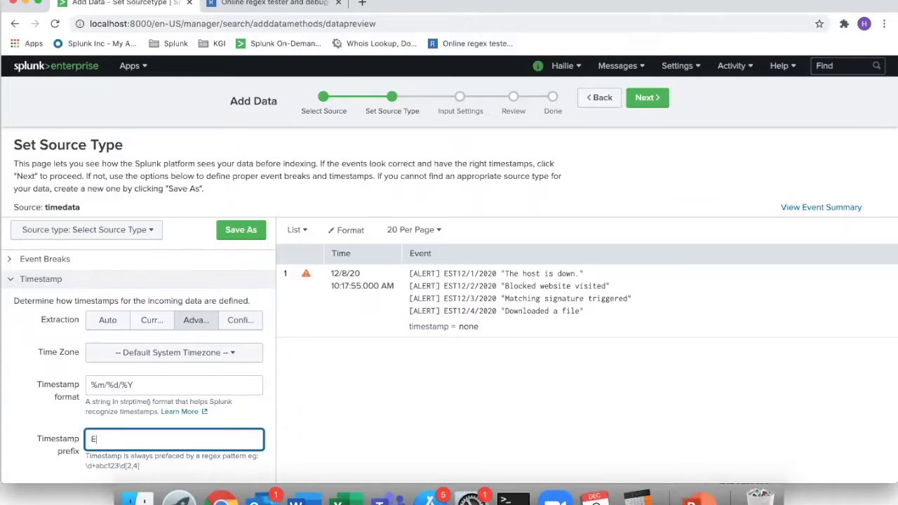
text(ST)
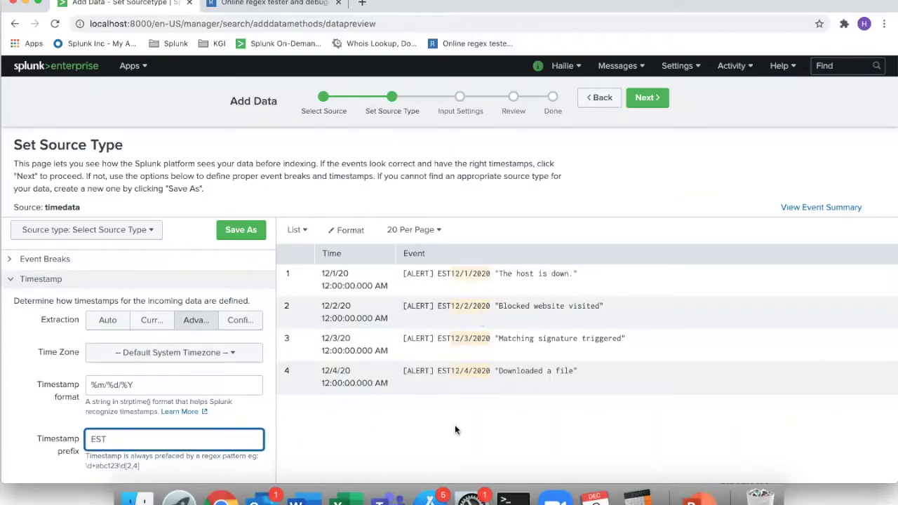
mouse_move(263, 410)
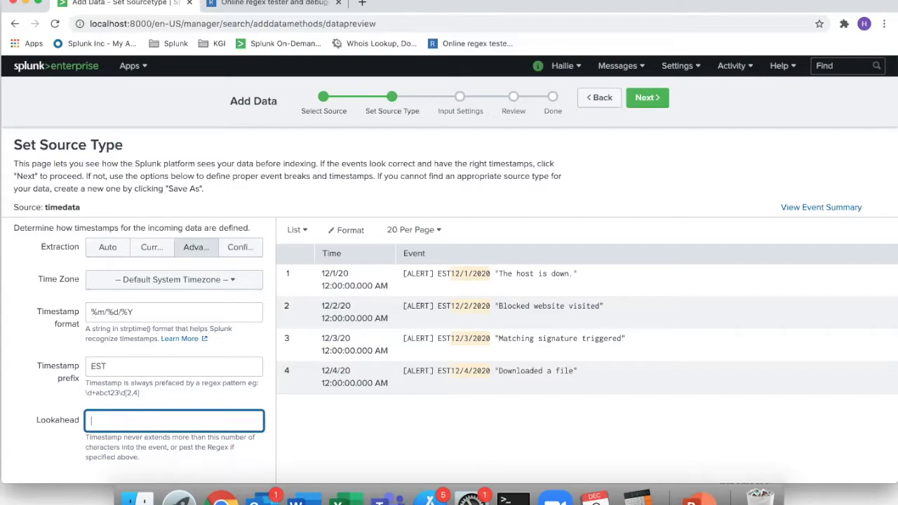
mouse_move(72, 370)
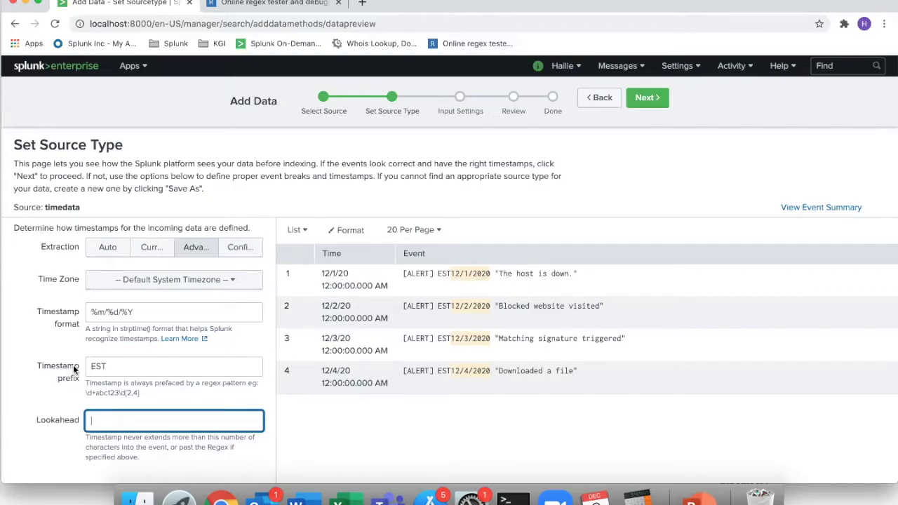
mouse_move(449, 340)
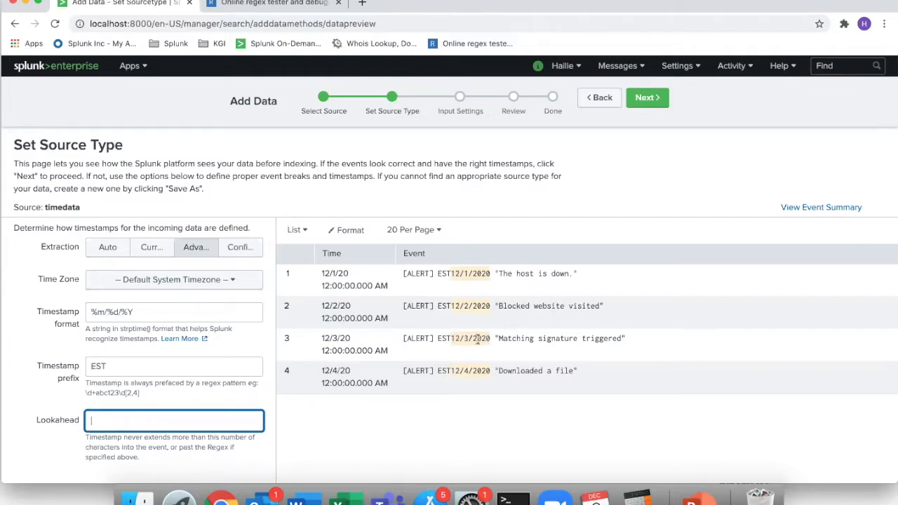
mouse_move(455, 347)
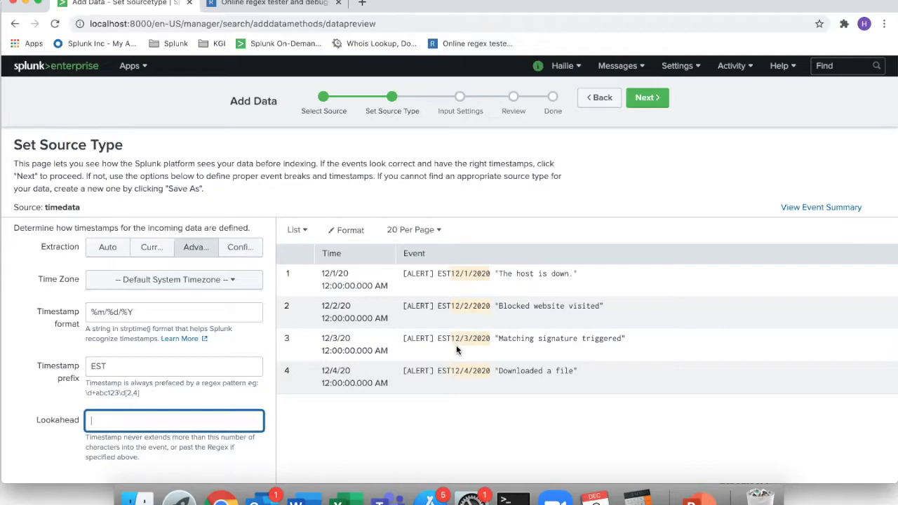
mouse_move(471, 350)
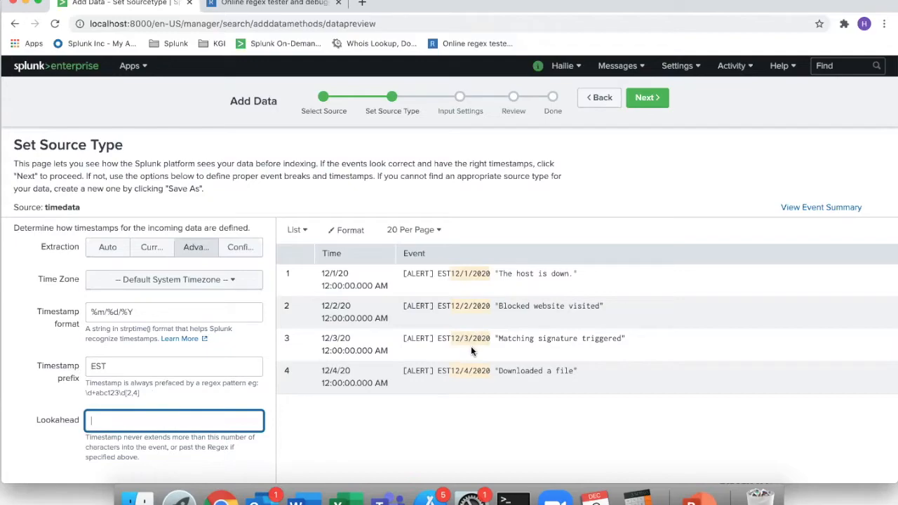
mouse_move(484, 351)
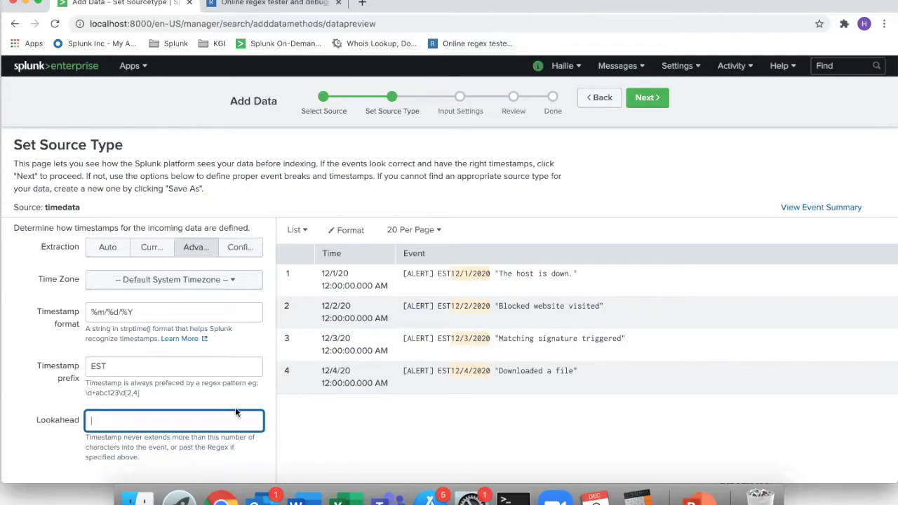
- Enter 9 in the timestamp Lookahead field
text(9)
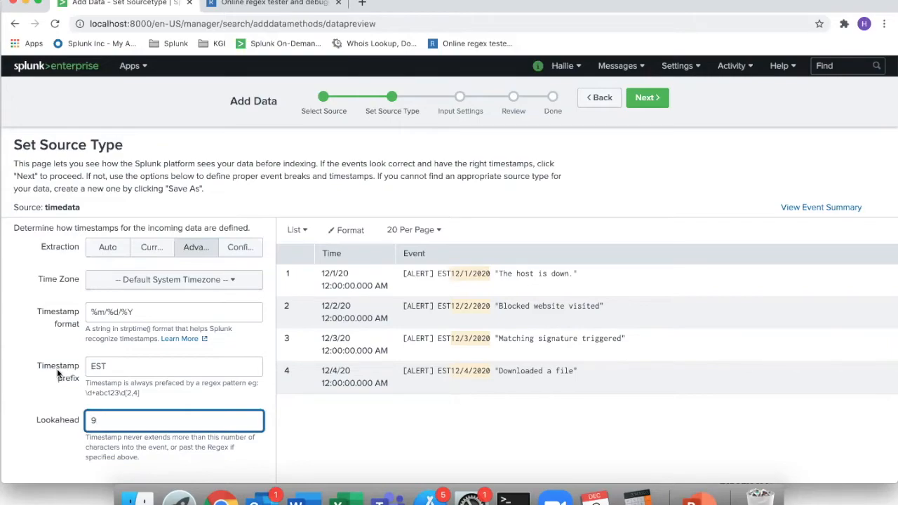
mouse_move(115, 406)
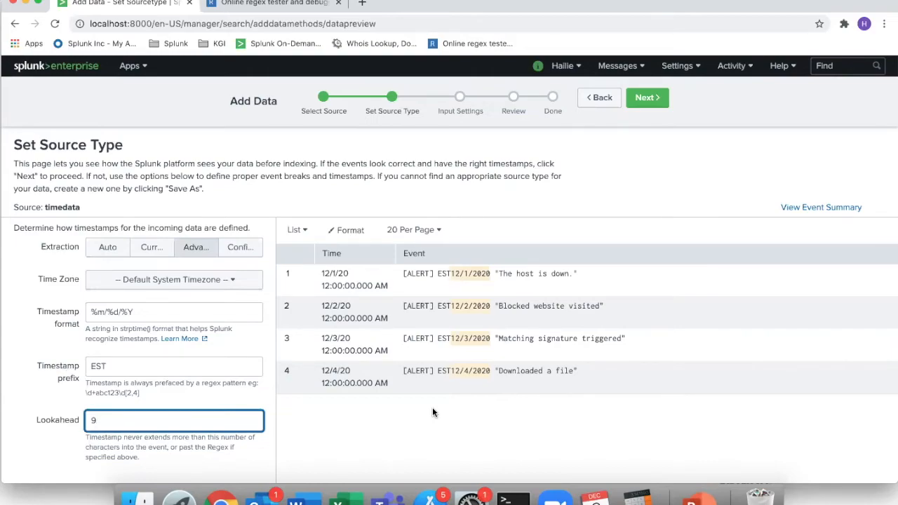
- Expand the Advanced section to show TIME_FORMAT %m/%d/%Y and TIME_PREFIX EST
scroll(down, 3)
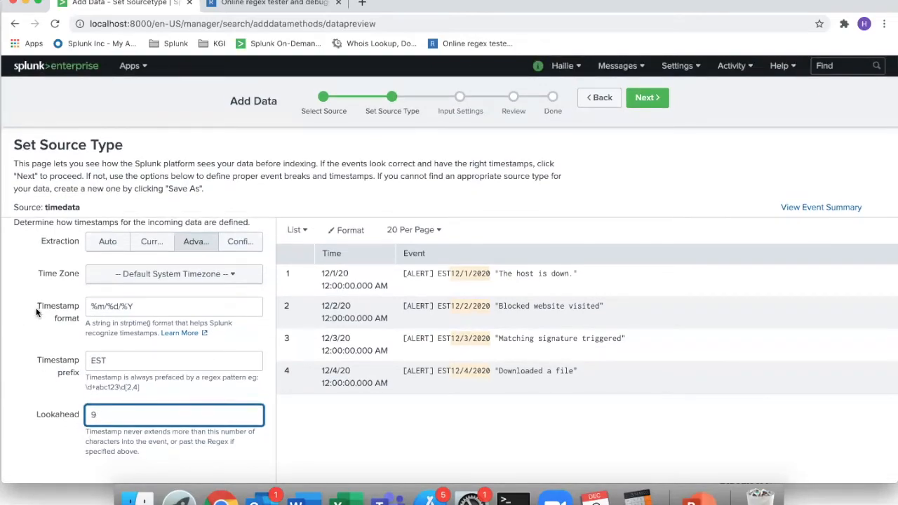
click(240, 241)
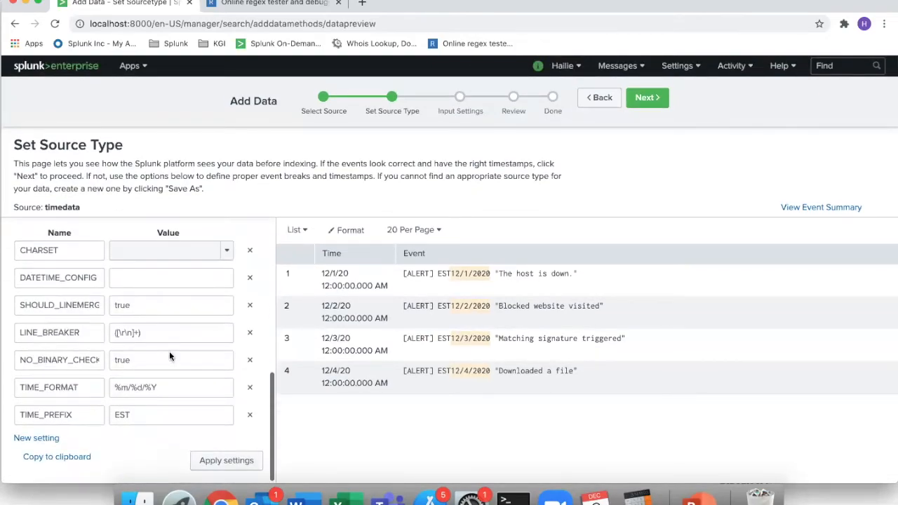